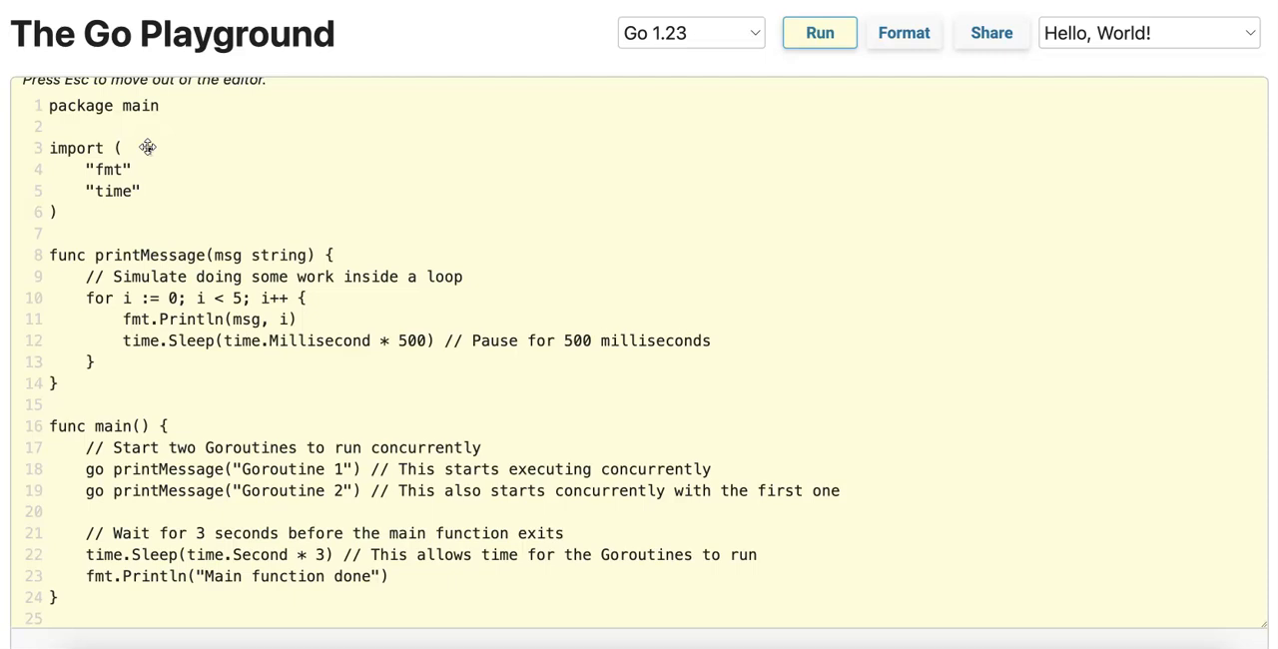
pyautogui.moveTo(148, 147)
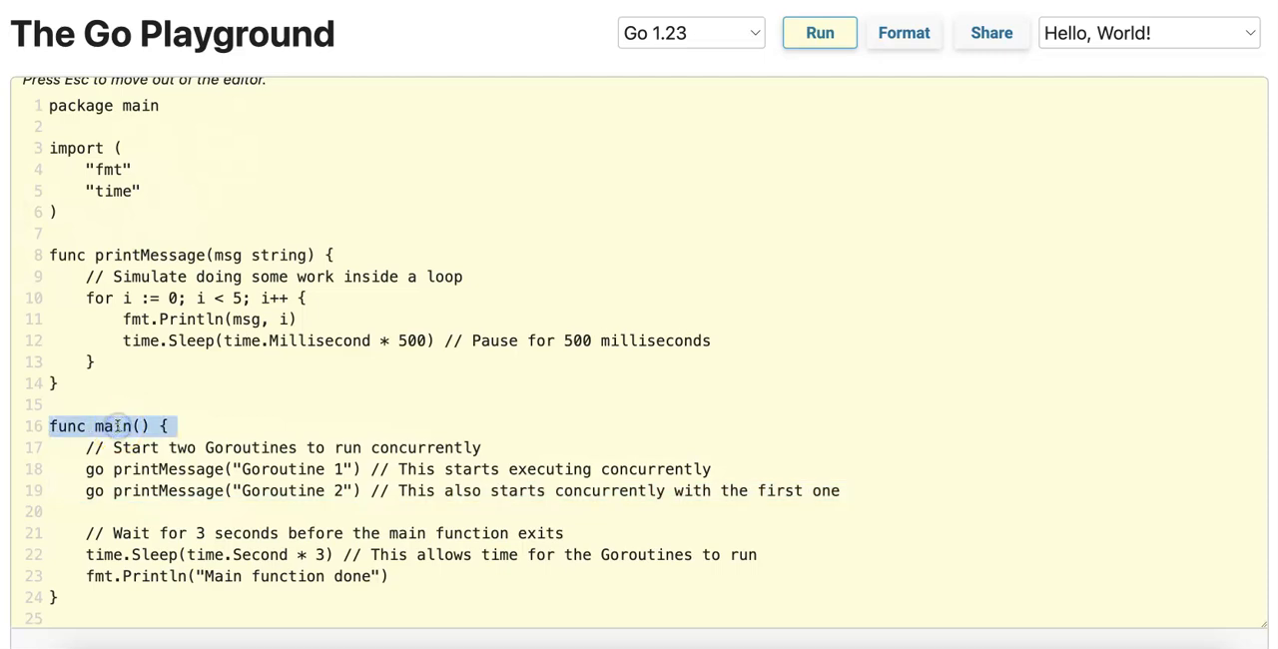
pyautogui.moveTo(196, 331)
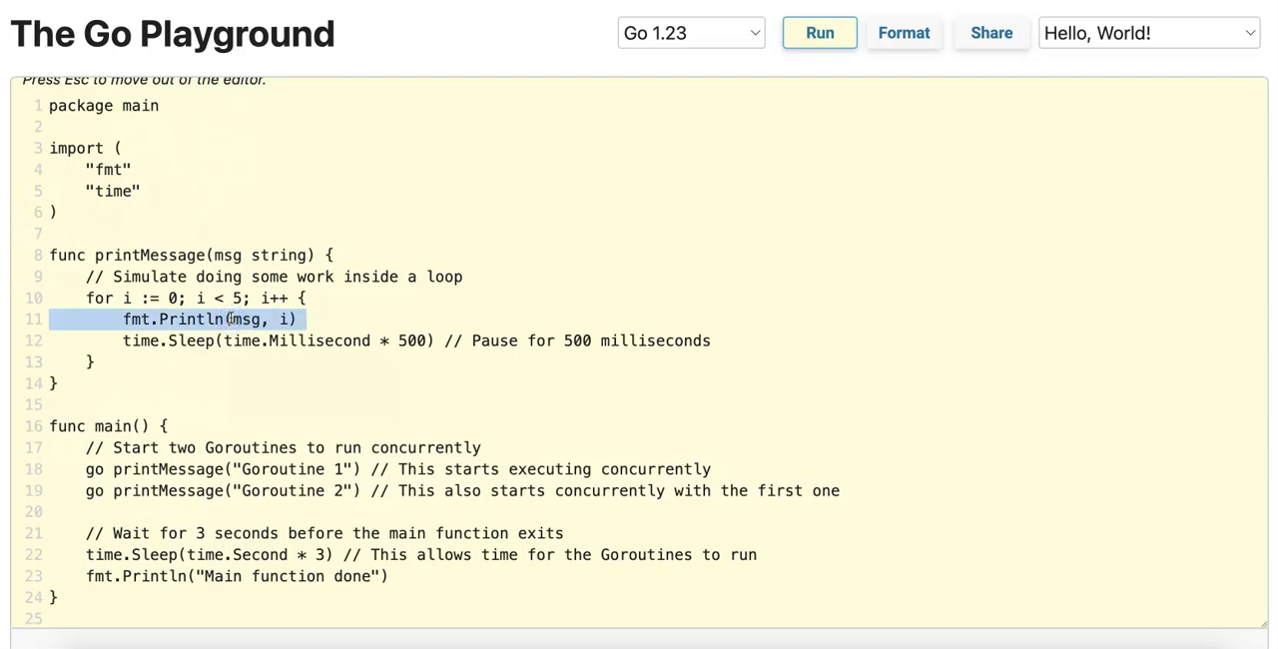
# - Run the program so both goroutines print counts 0–4, ending with 'Main function done'
pyautogui.click(232, 340)
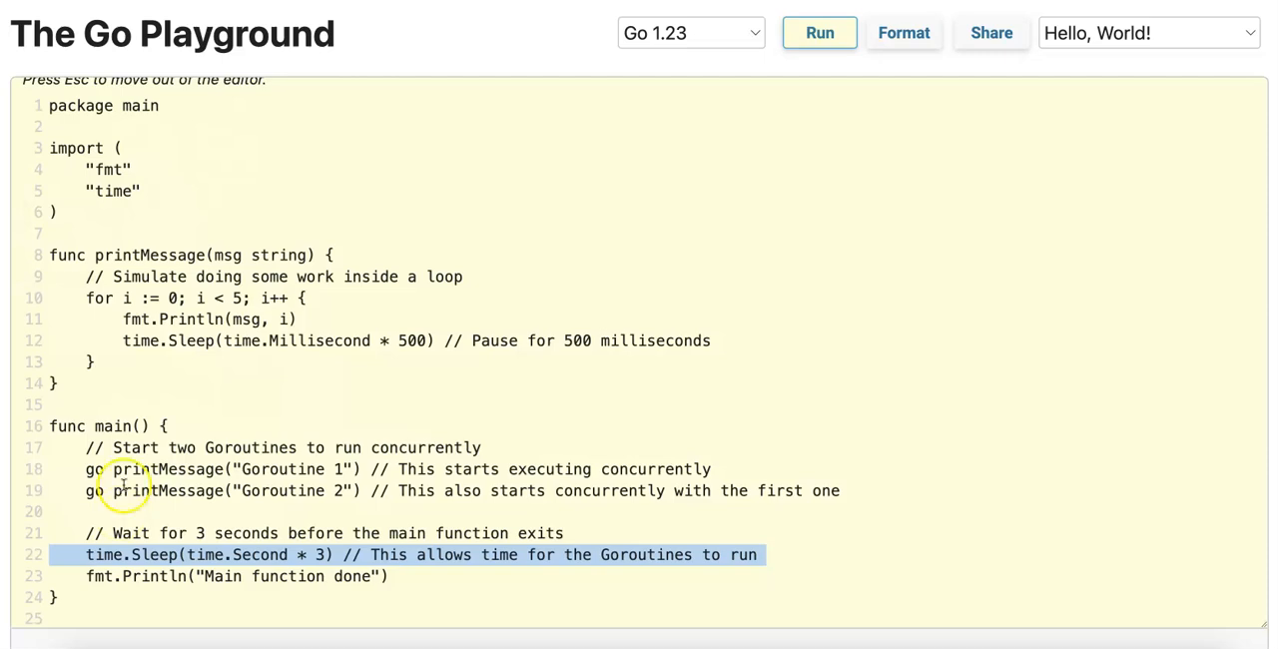
pyautogui.click(104, 469)
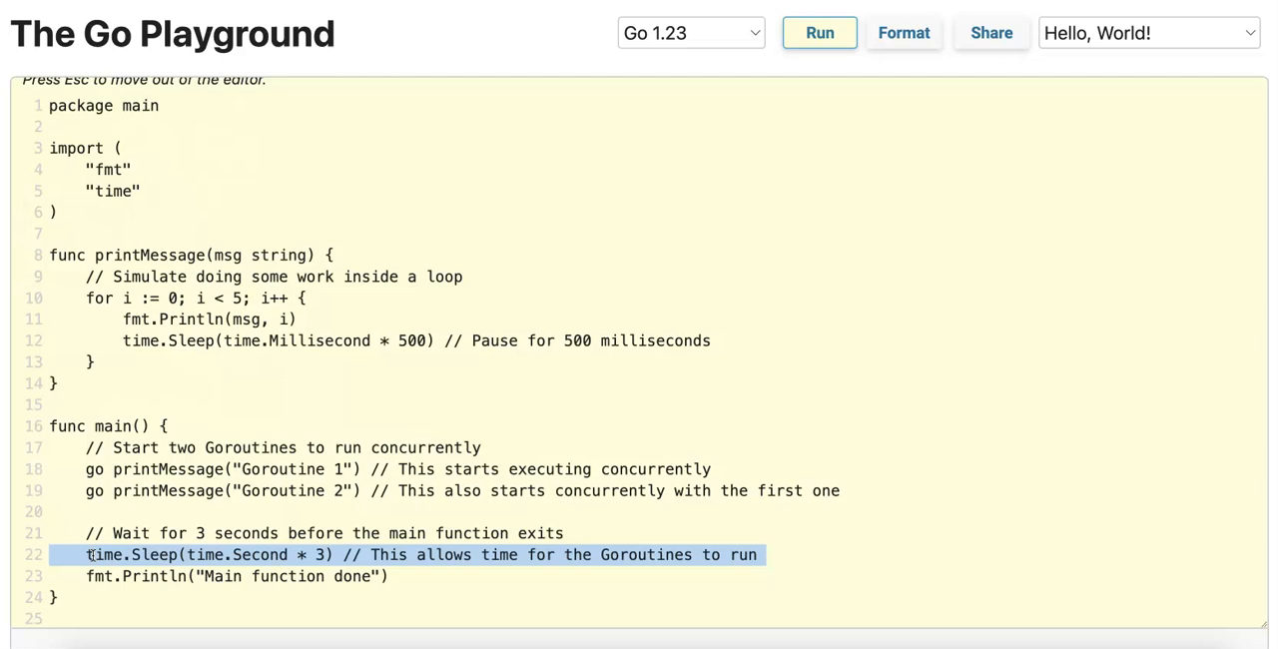
pyautogui.moveTo(99, 576)
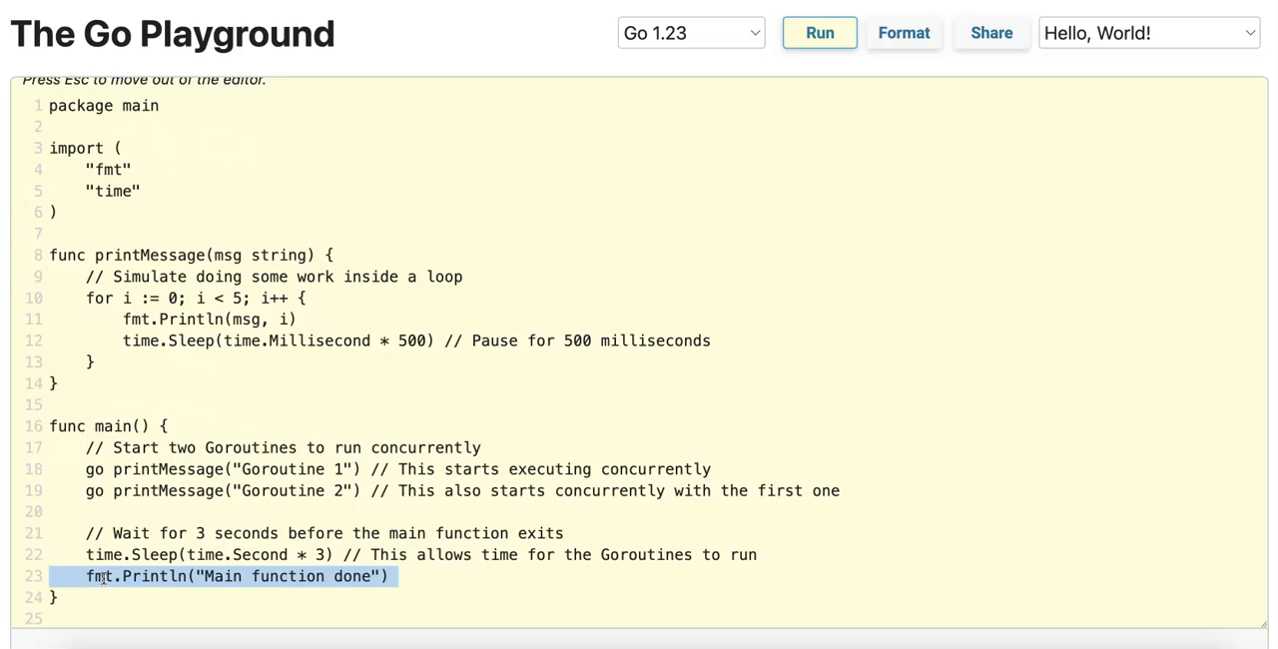
pyautogui.moveTo(149, 554)
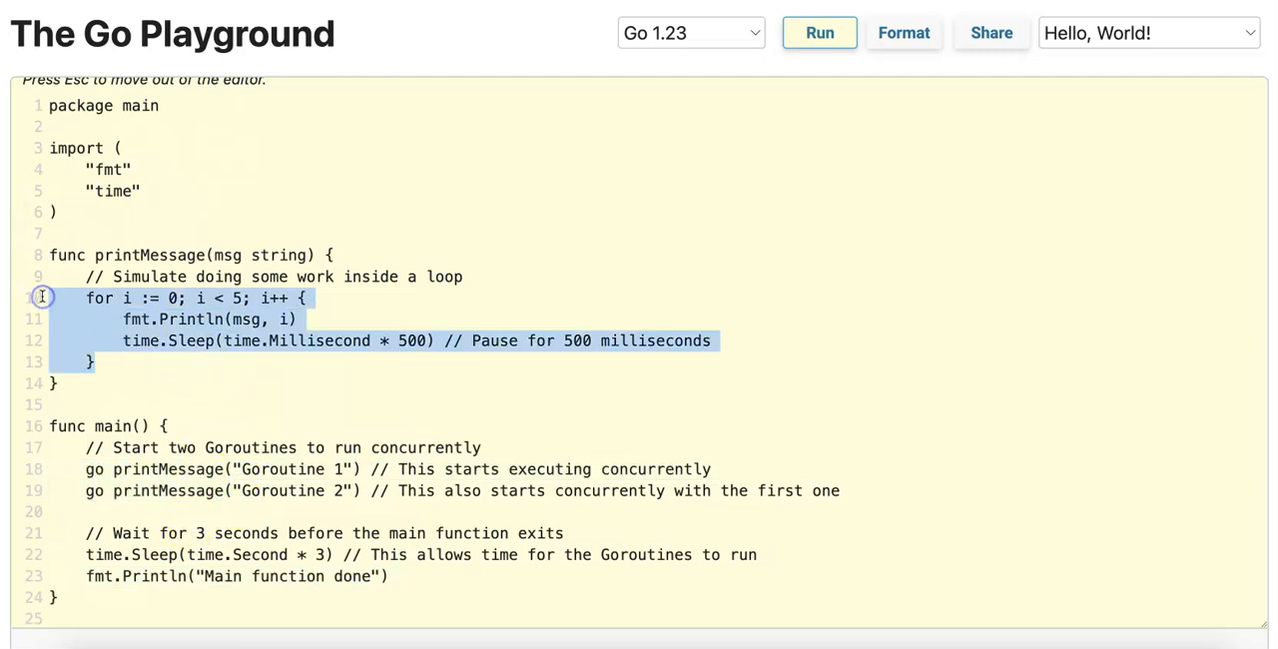
pyautogui.click(819, 33)
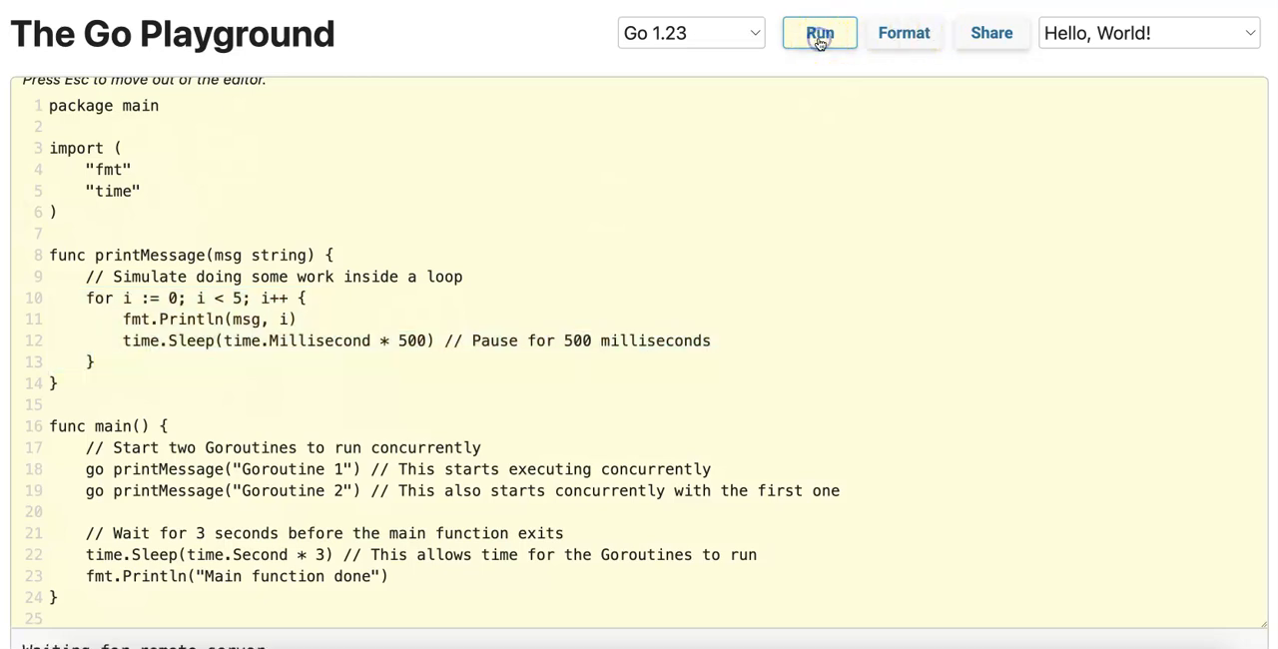
pyautogui.click(819, 32)
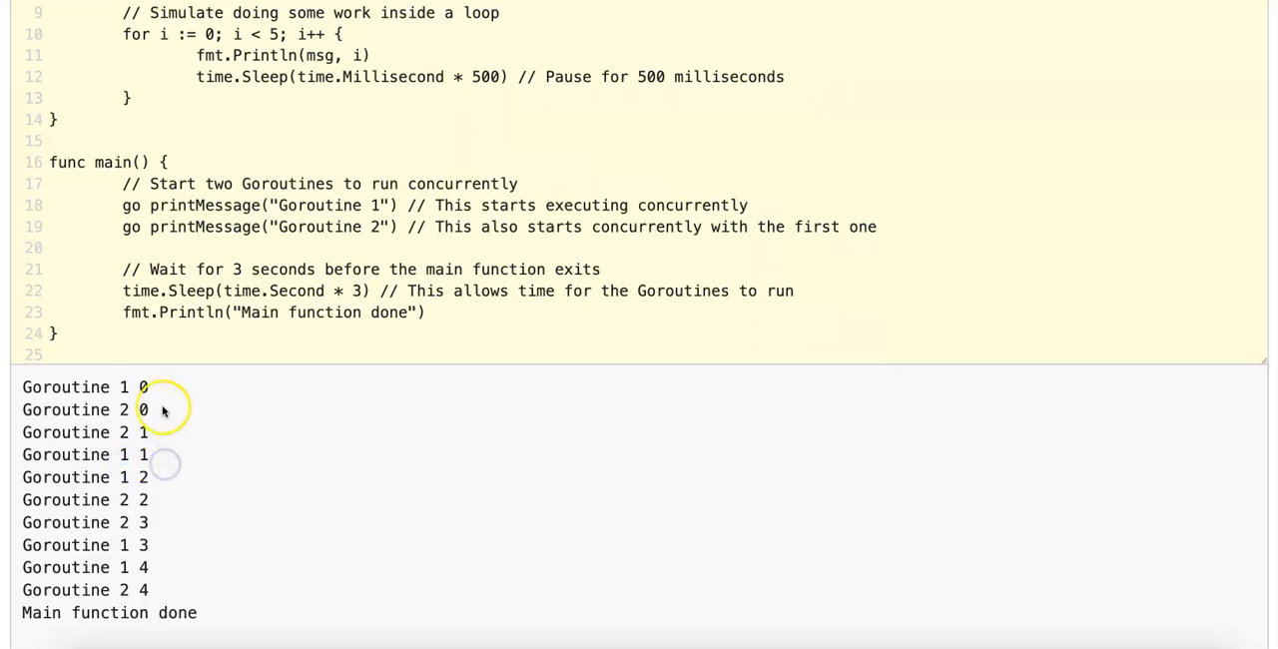
pyautogui.scroll(-3)
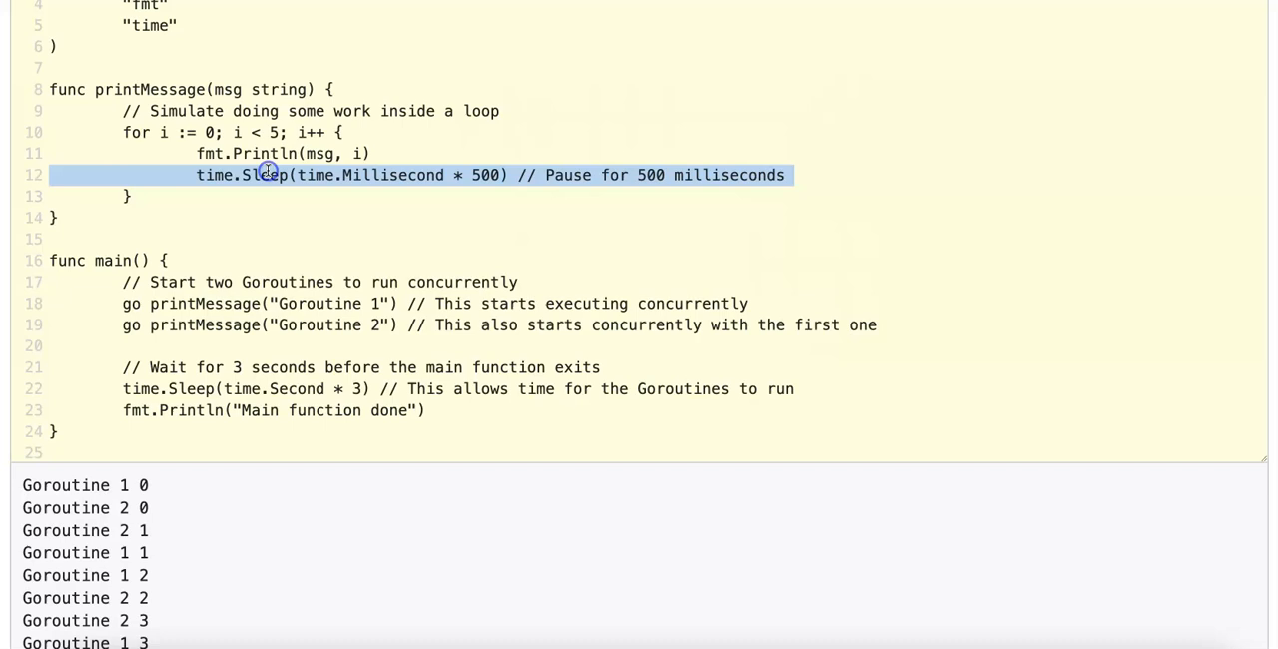
pyautogui.moveTo(347, 239)
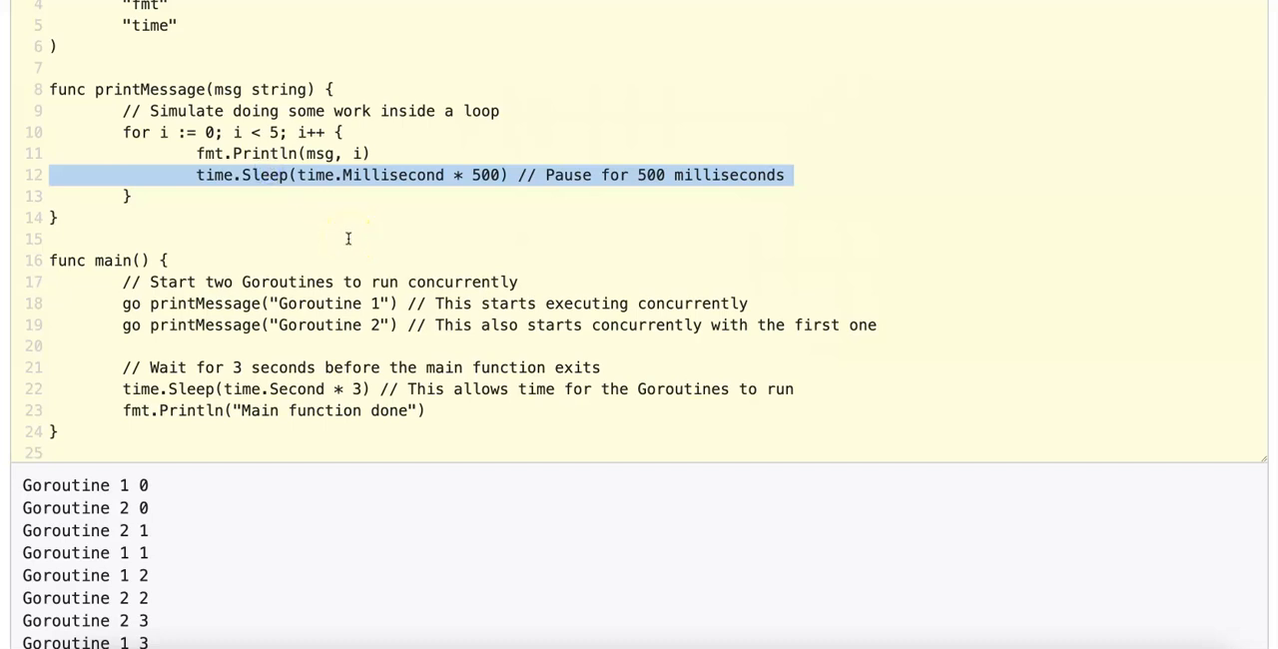
pyautogui.moveTo(255, 434)
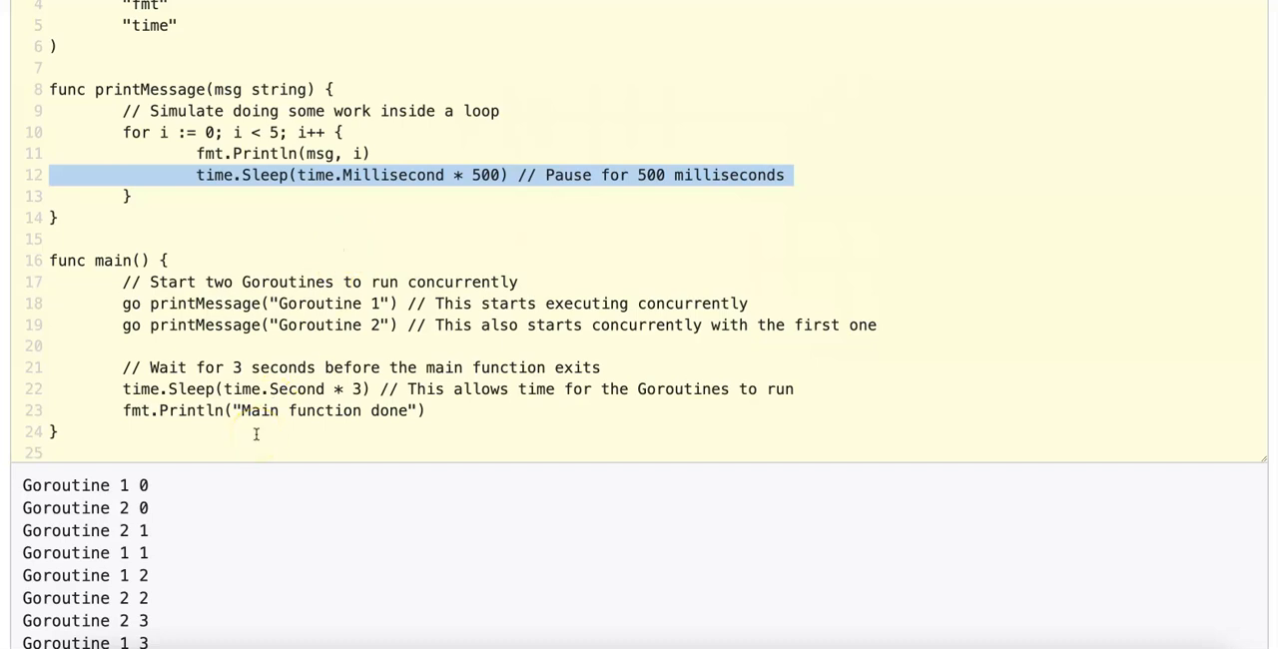
pyautogui.scroll(-3)
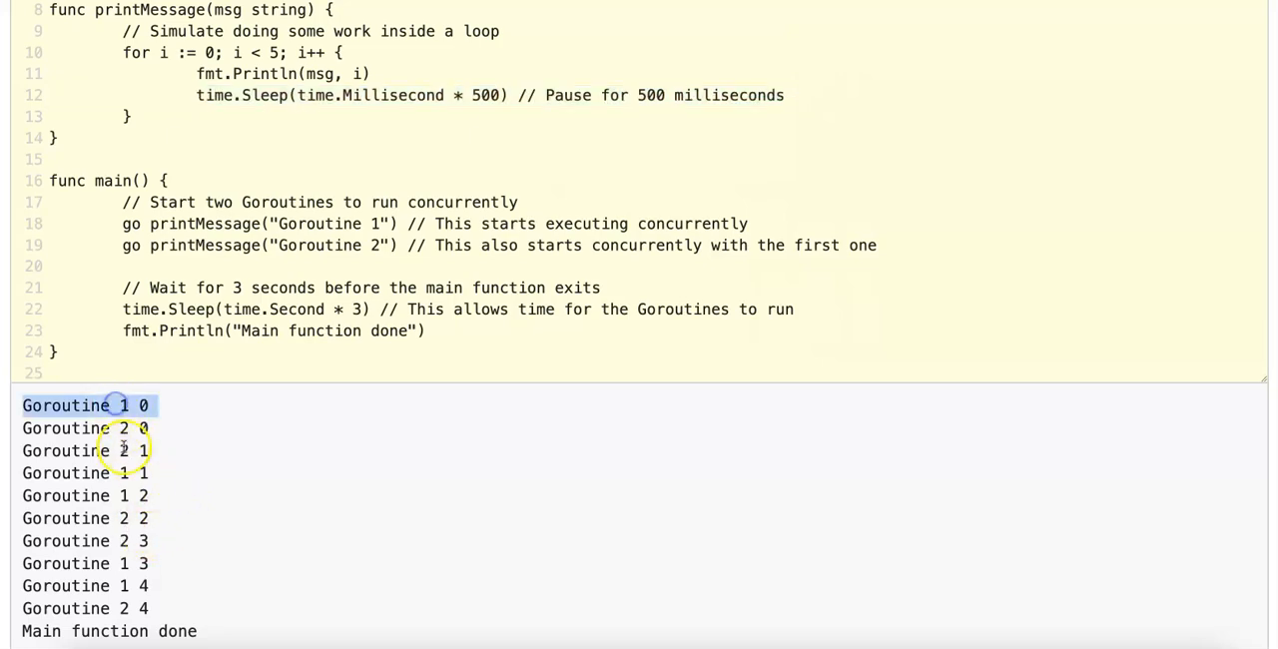
pyautogui.moveTo(214, 451)
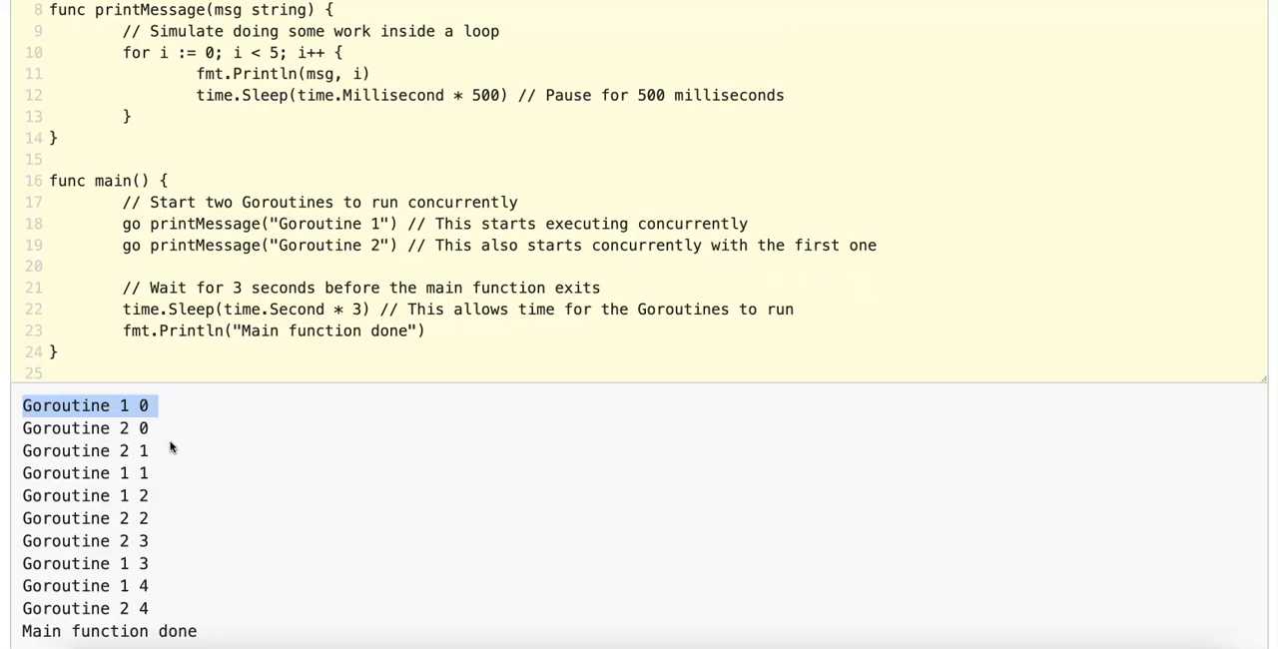
pyautogui.moveTo(181, 510)
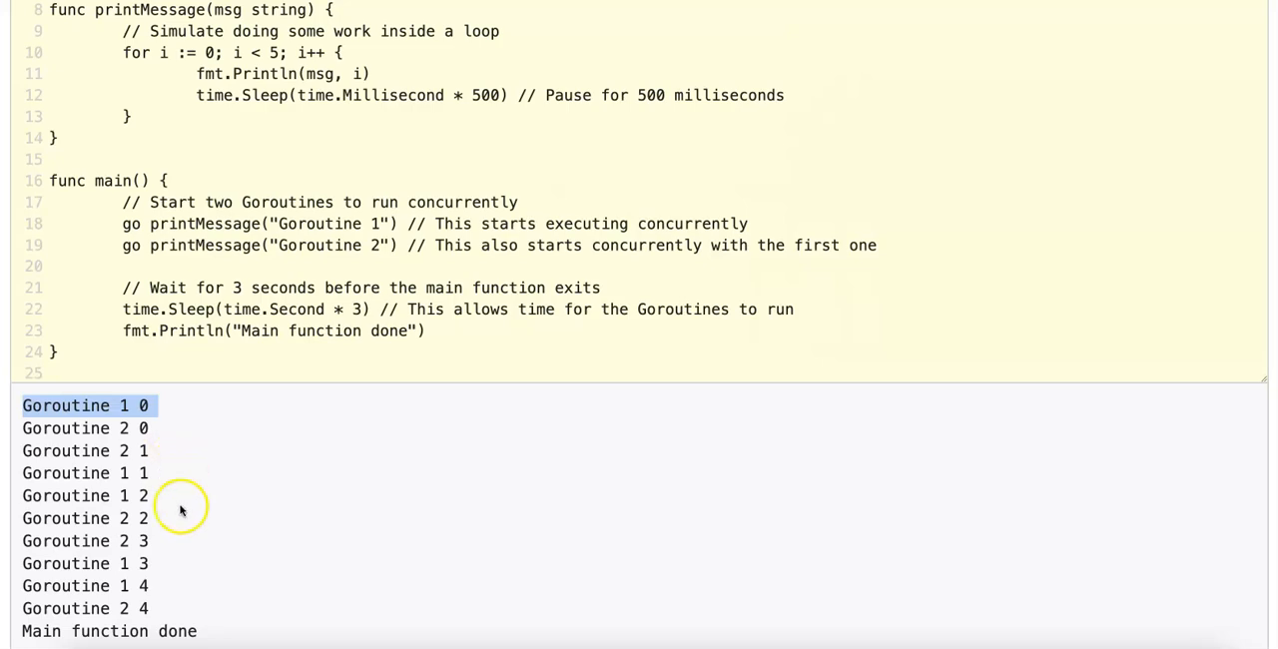
pyautogui.scroll(-3)
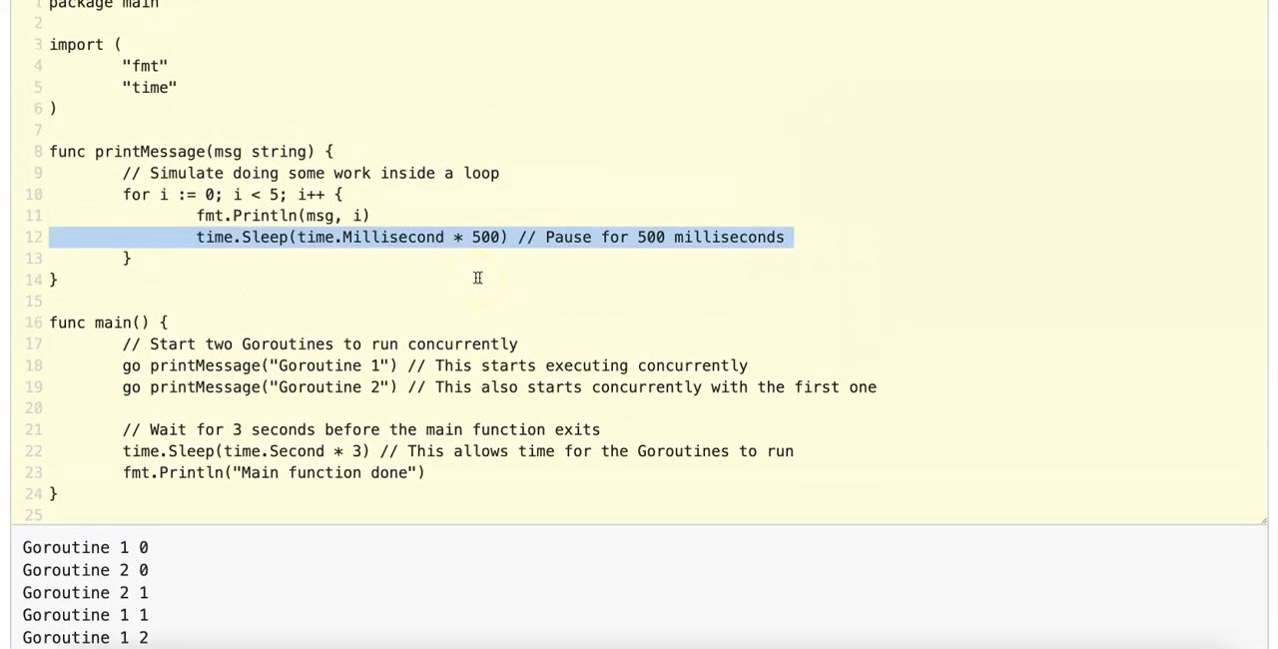
pyautogui.moveTo(823, 348)
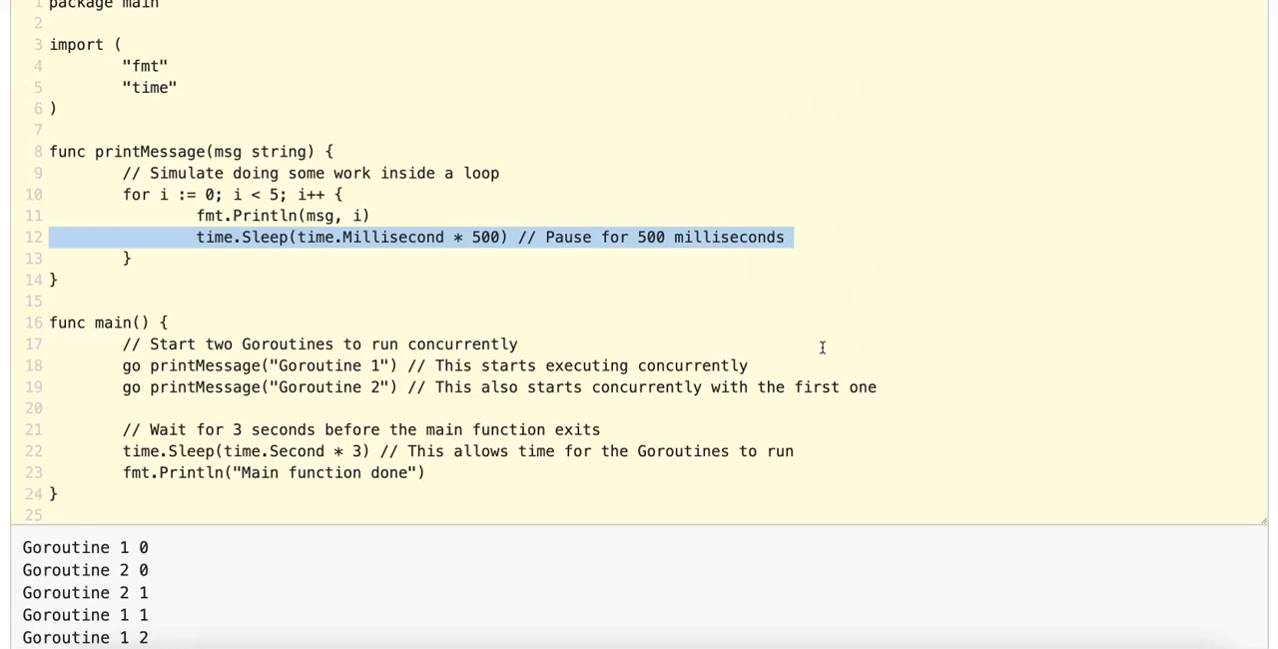
pyautogui.moveTo(769, 389)
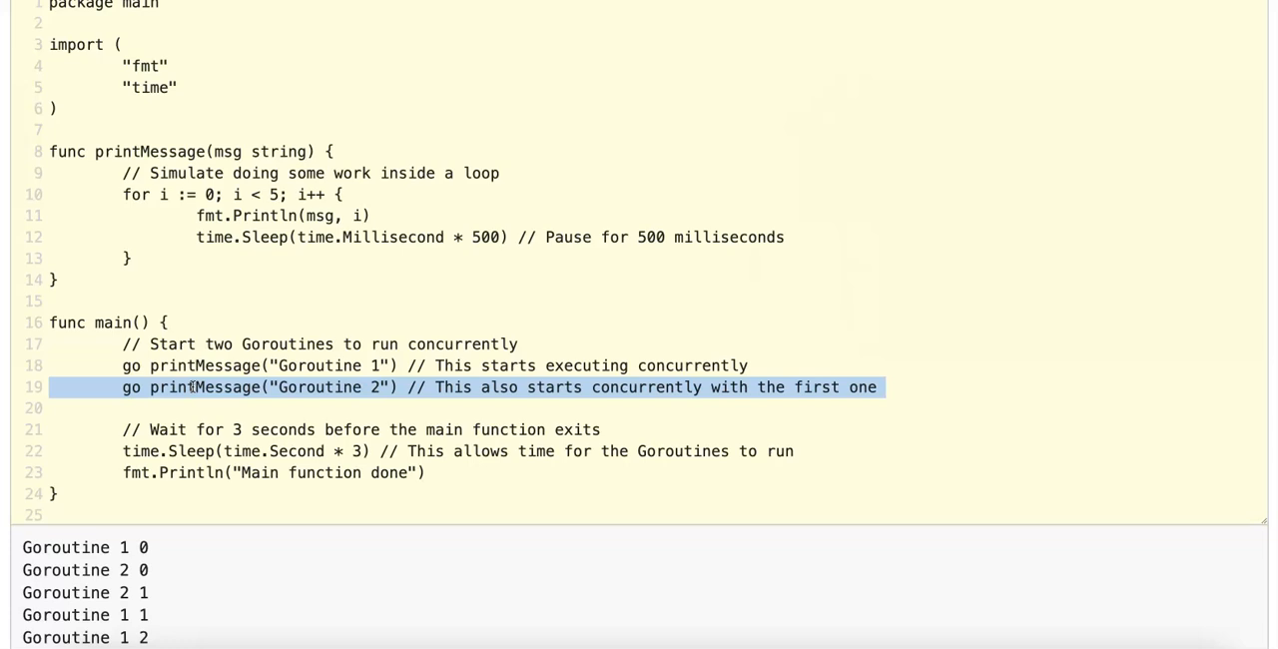
pyautogui.moveTo(200, 365)
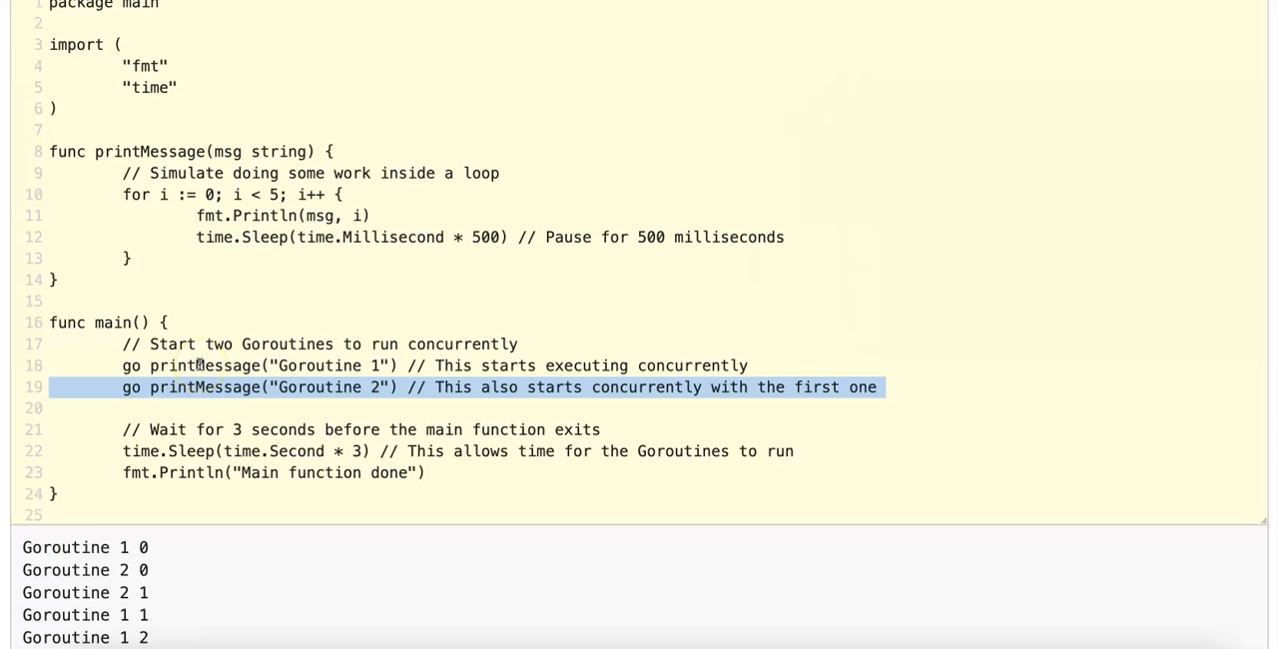